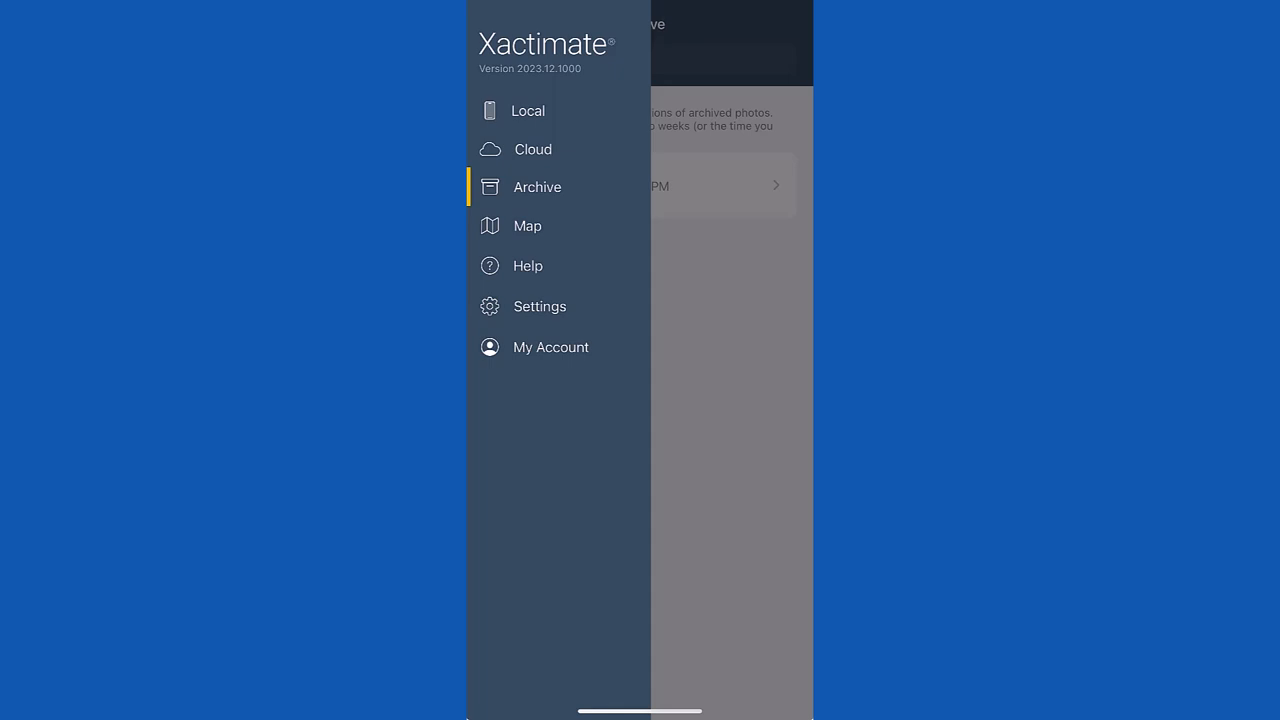
Switch to the Local projects list, then go to Settings.
left_click(528, 111)
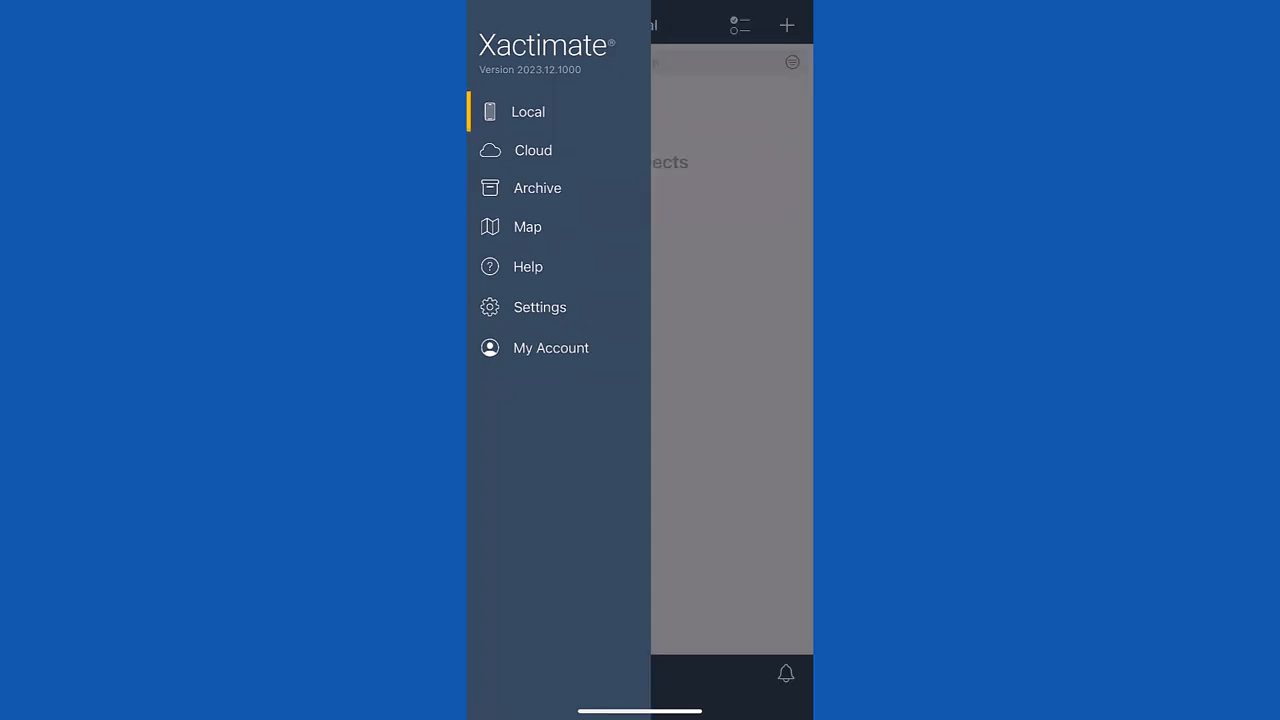
left_click(540, 307)
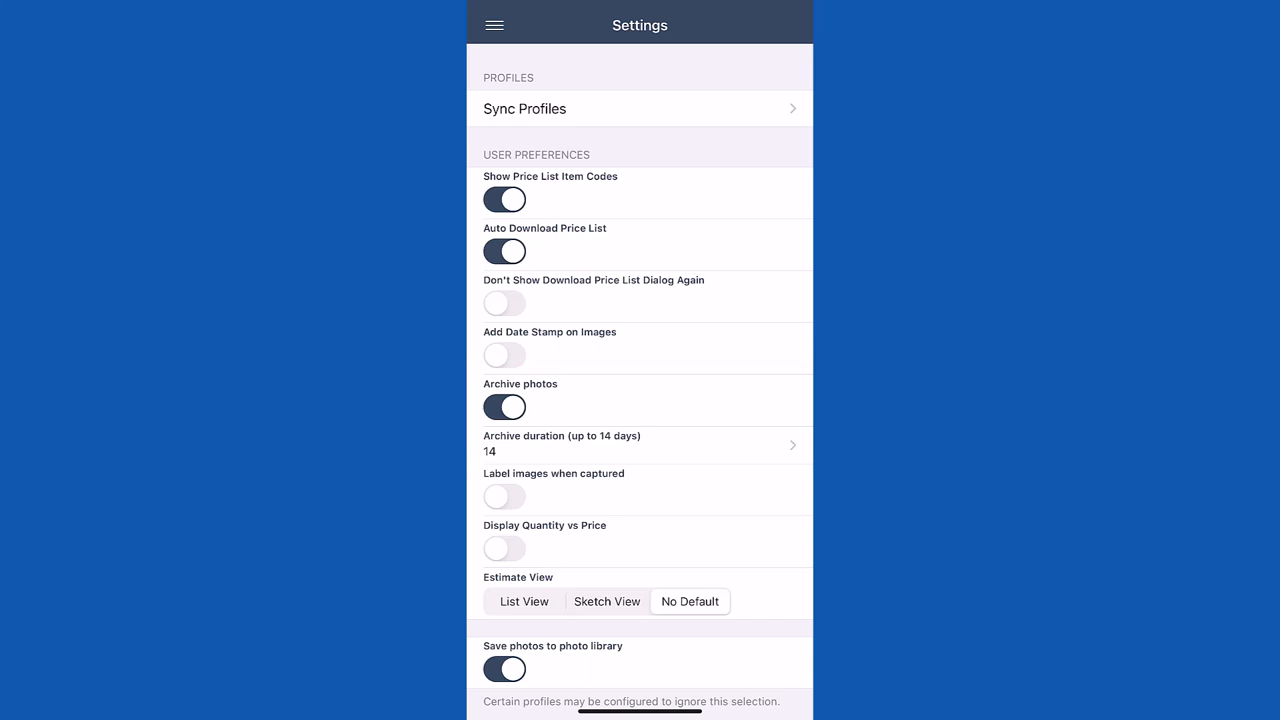
Switch on Archive photos and bring up the Archive duration choices.
left_click(505, 407)
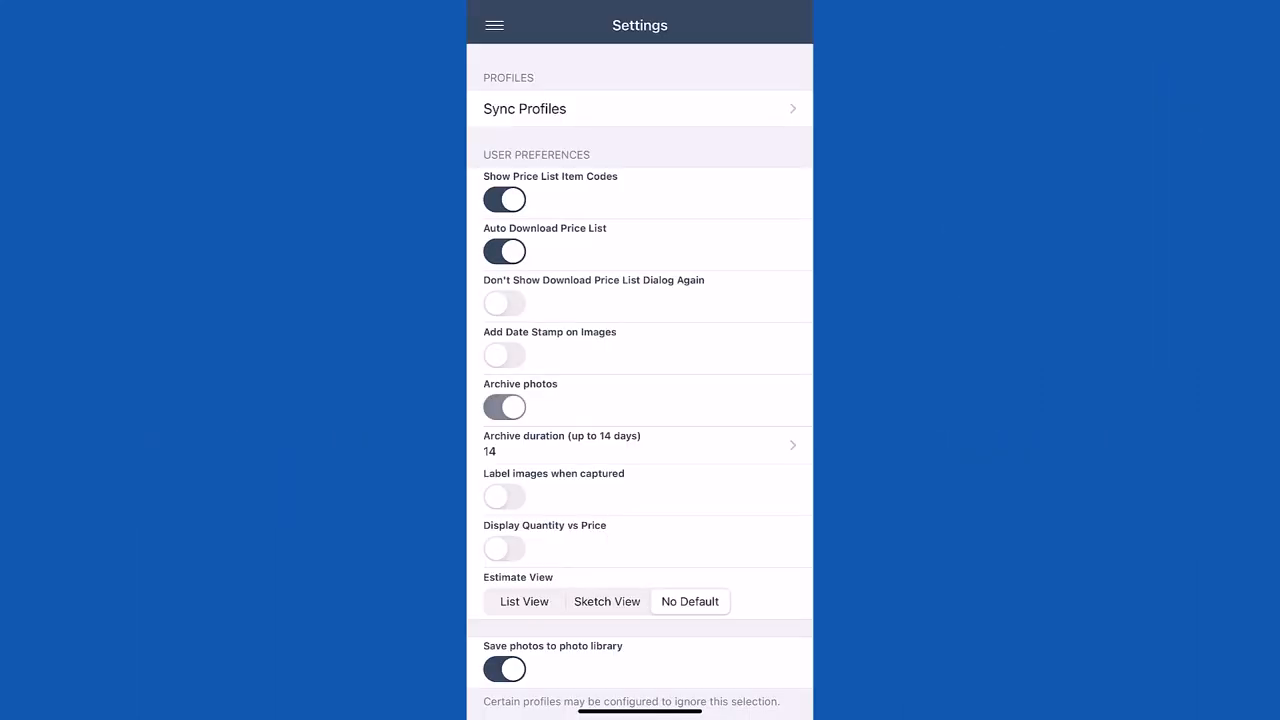
left_click(505, 407)
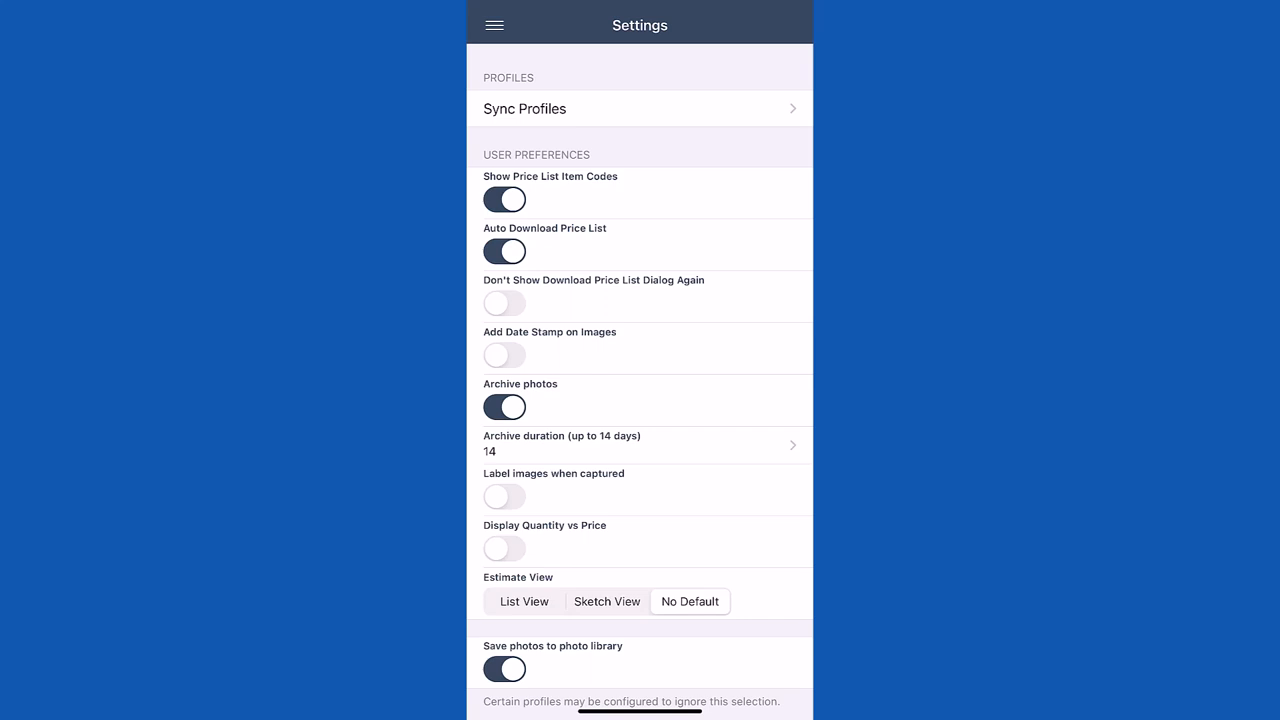
left_click(639, 443)
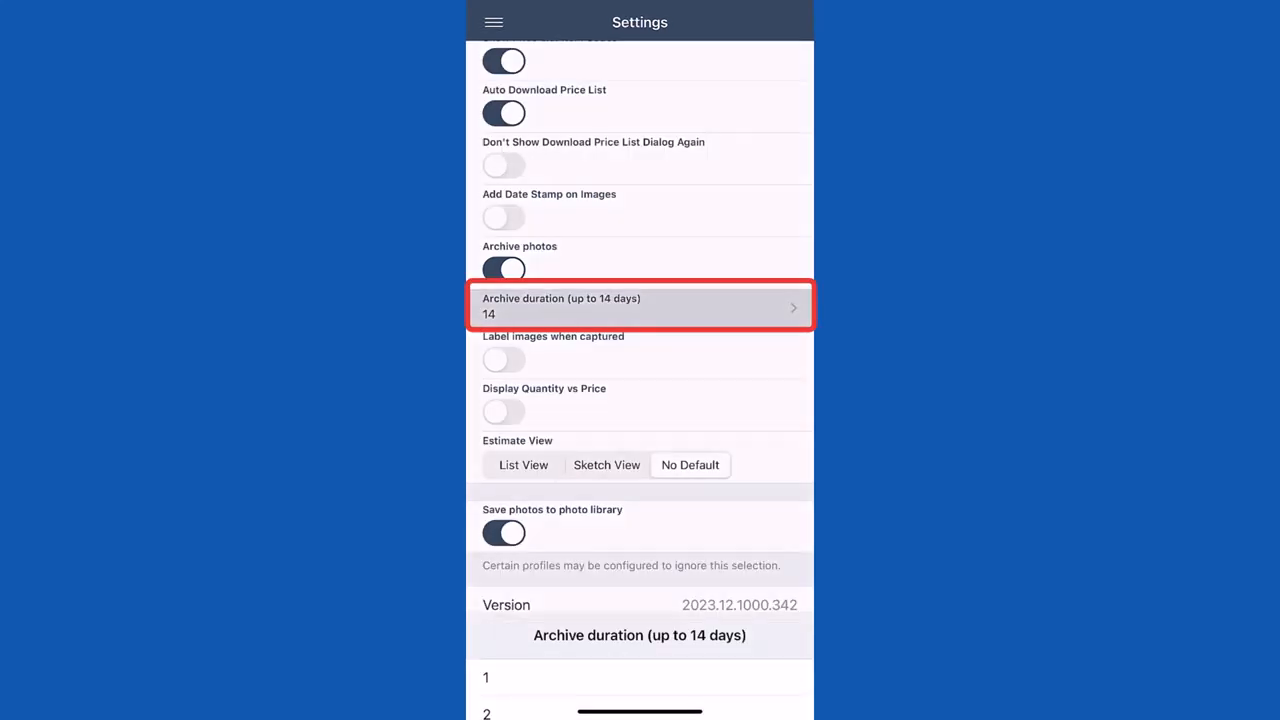
Choose 14 days as the archive duration and return toward the navigation menu.
left_click(639, 306)
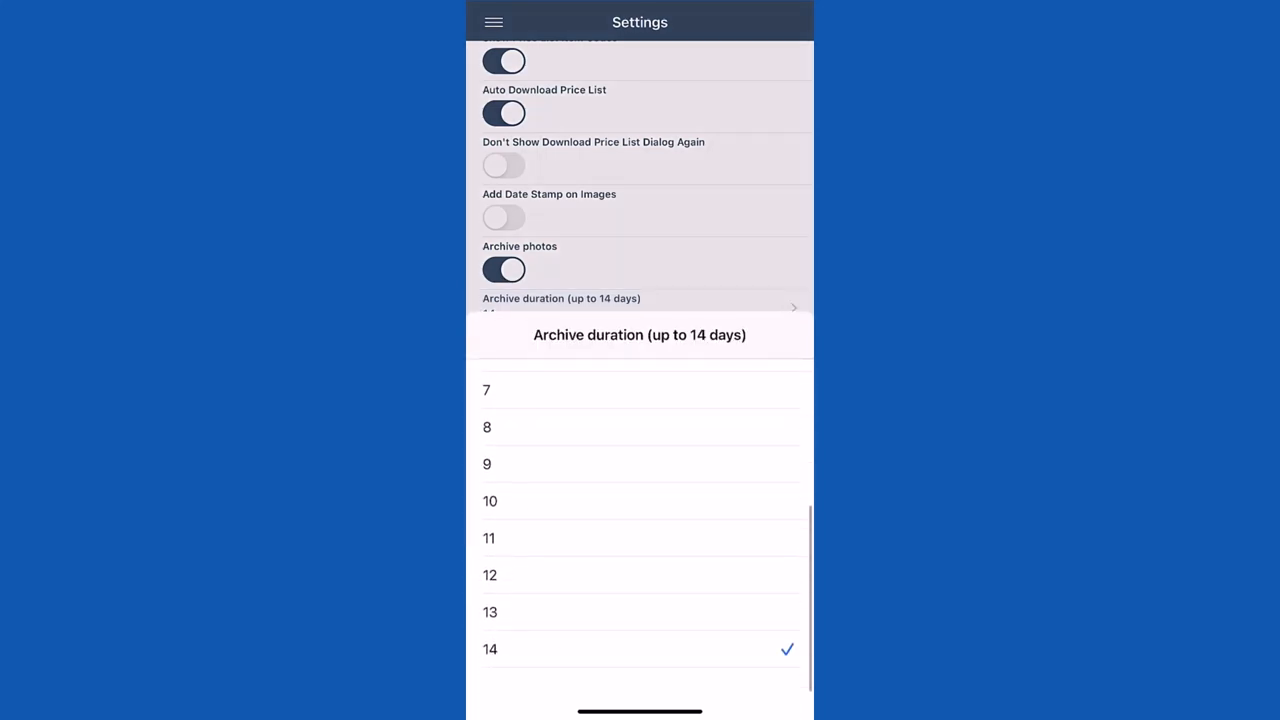
scroll("down", 3)
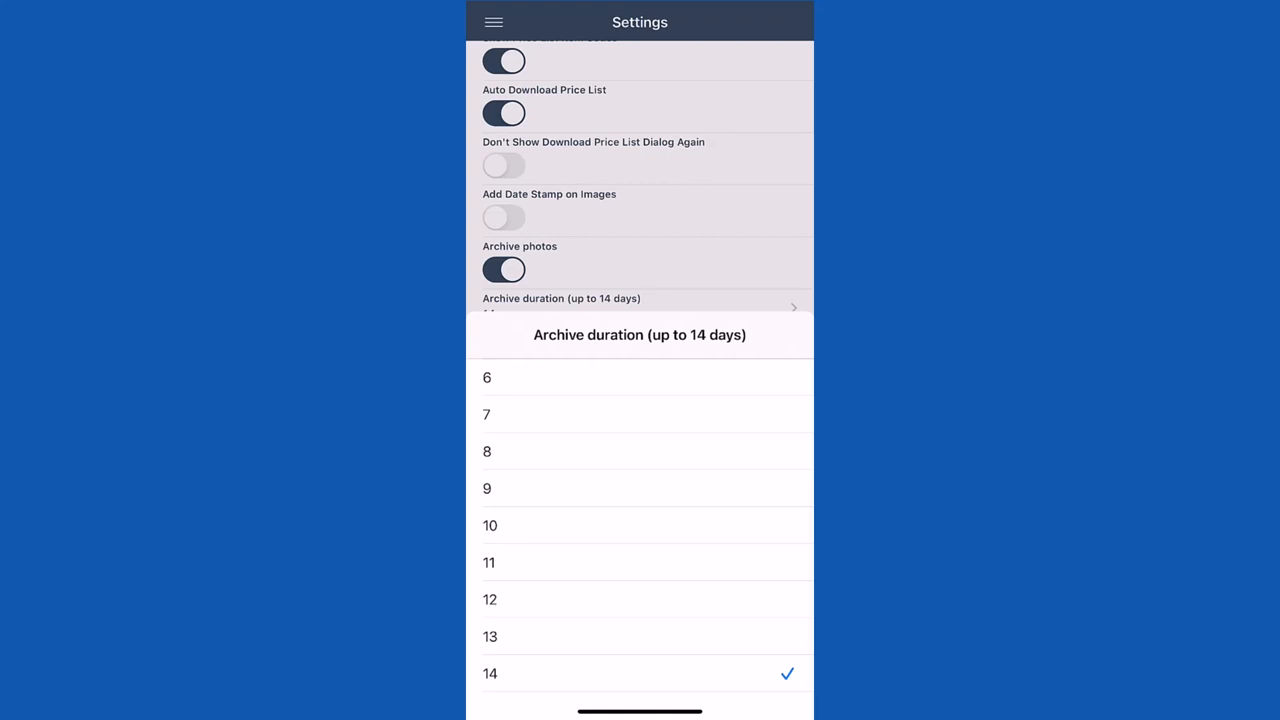
left_click(490, 673)
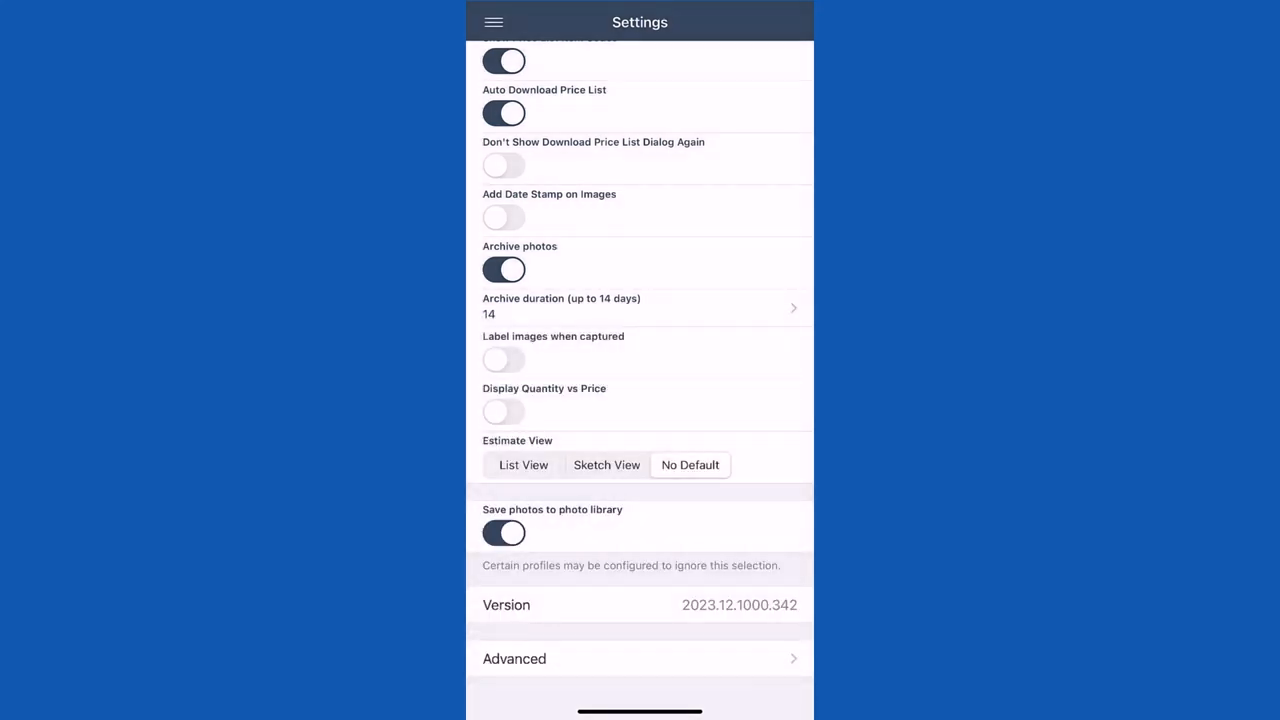
scroll("down", 3)
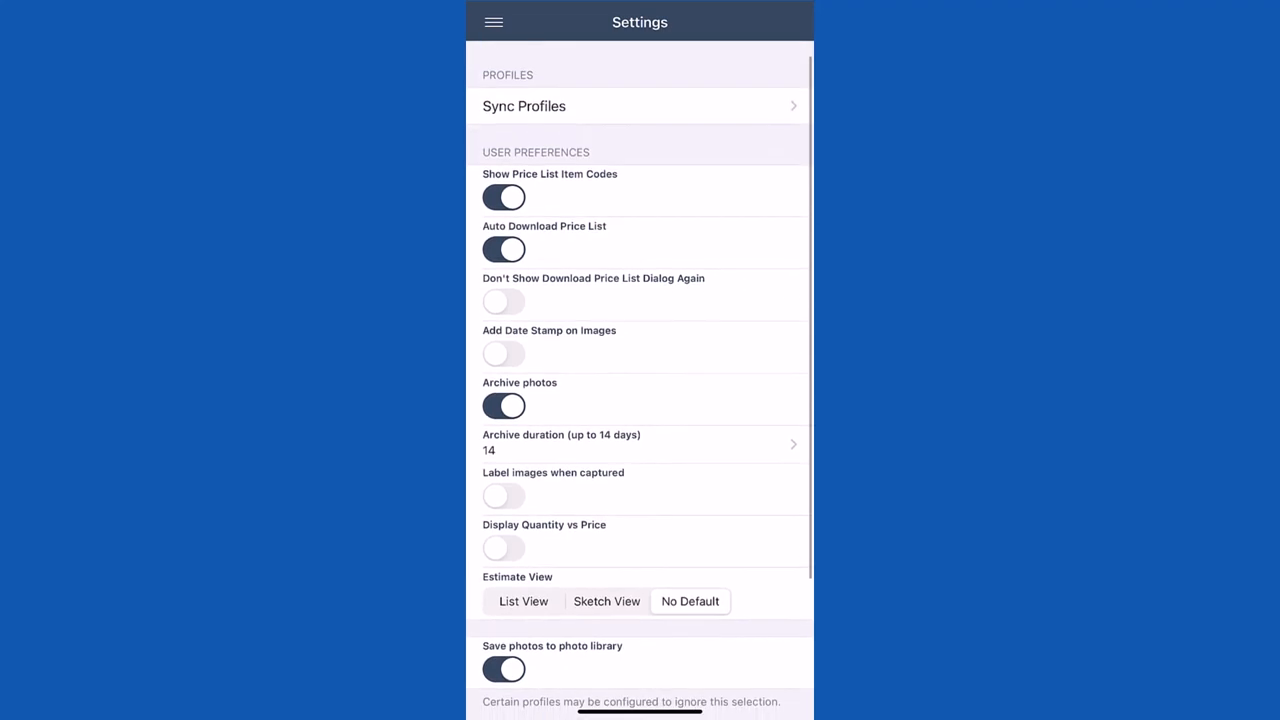
left_click(492, 21)
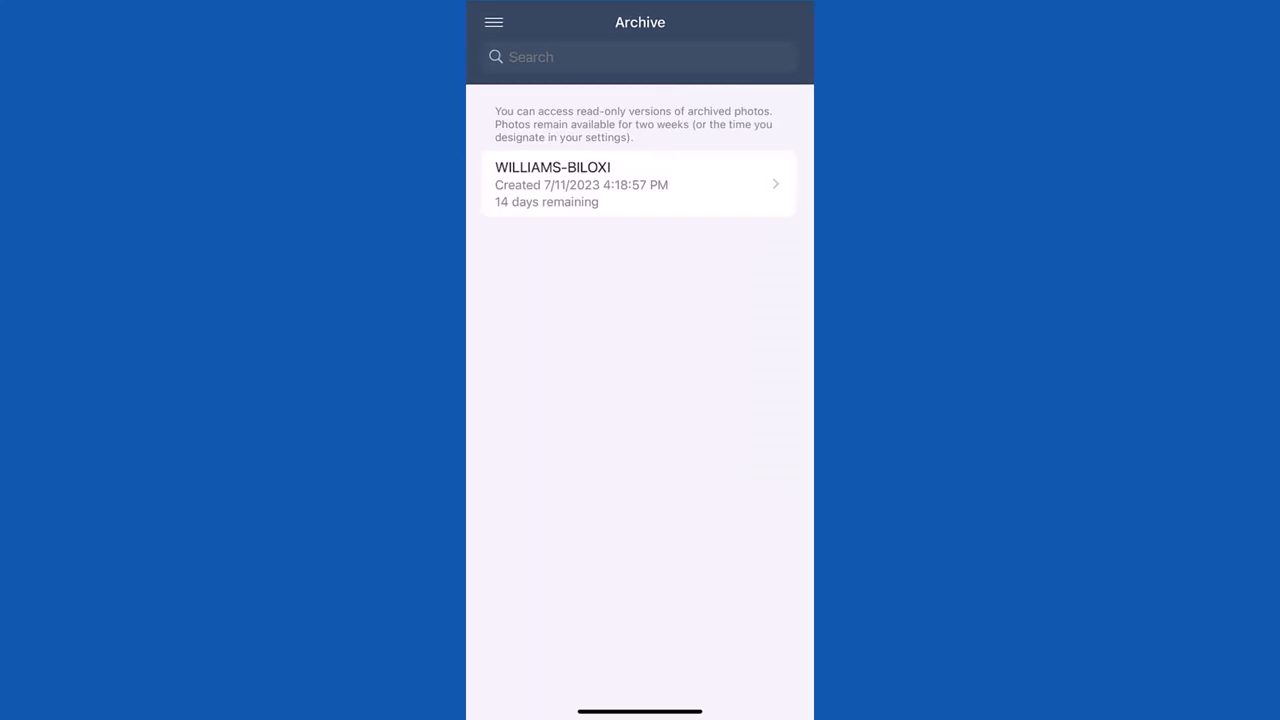
Bring up the side menu over the Archive screen.
left_click(493, 21)
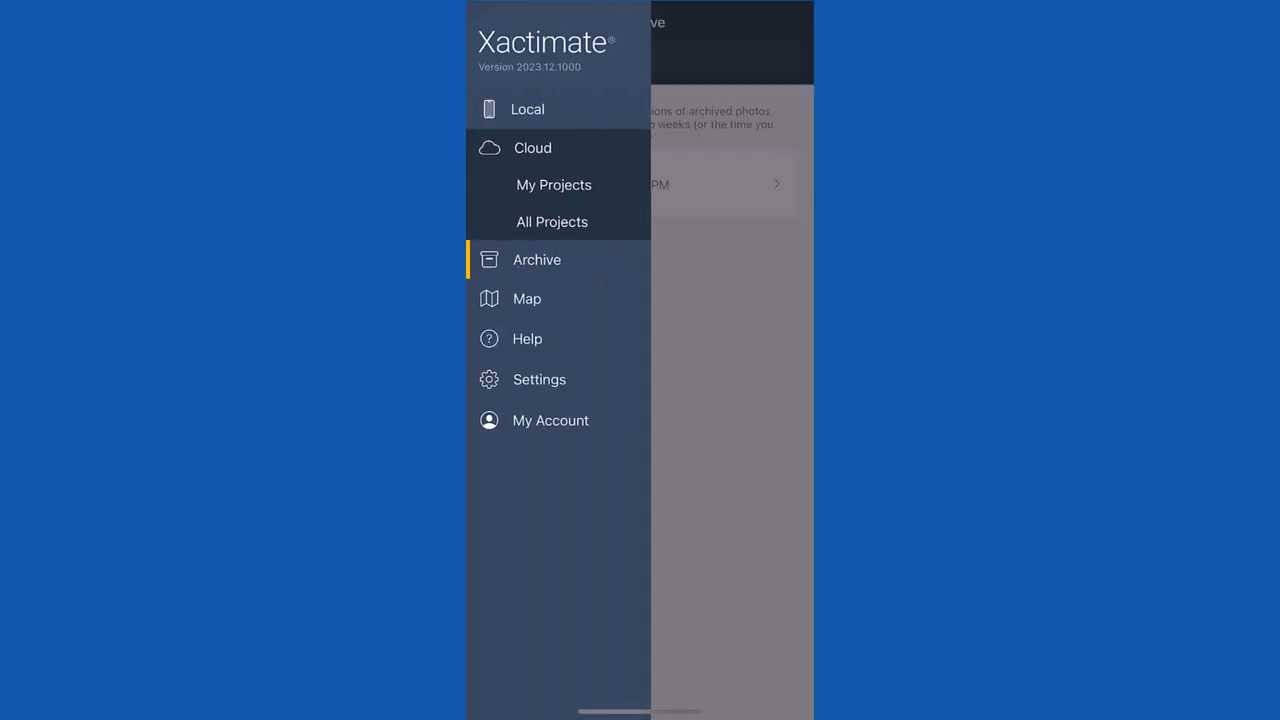
Visit Local, then open the archived WILLIAMS-BILOXI project from Archive.
left_click(527, 109)
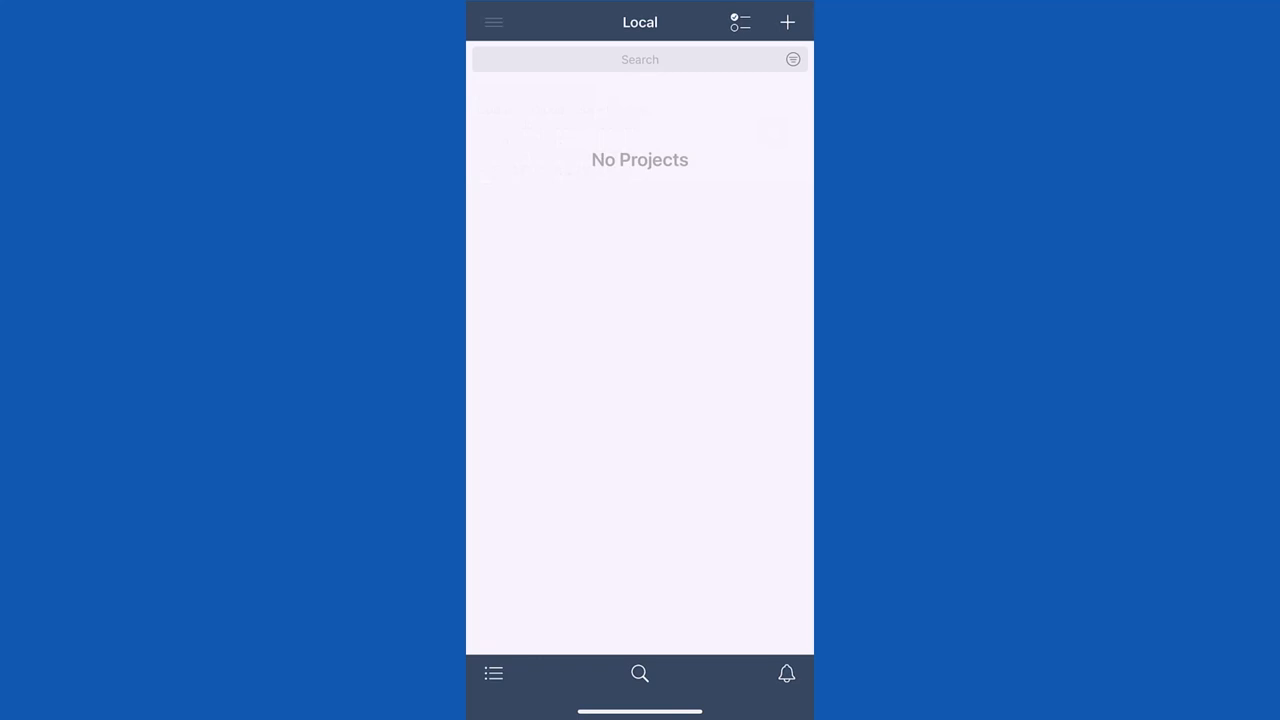
left_click(492, 22)
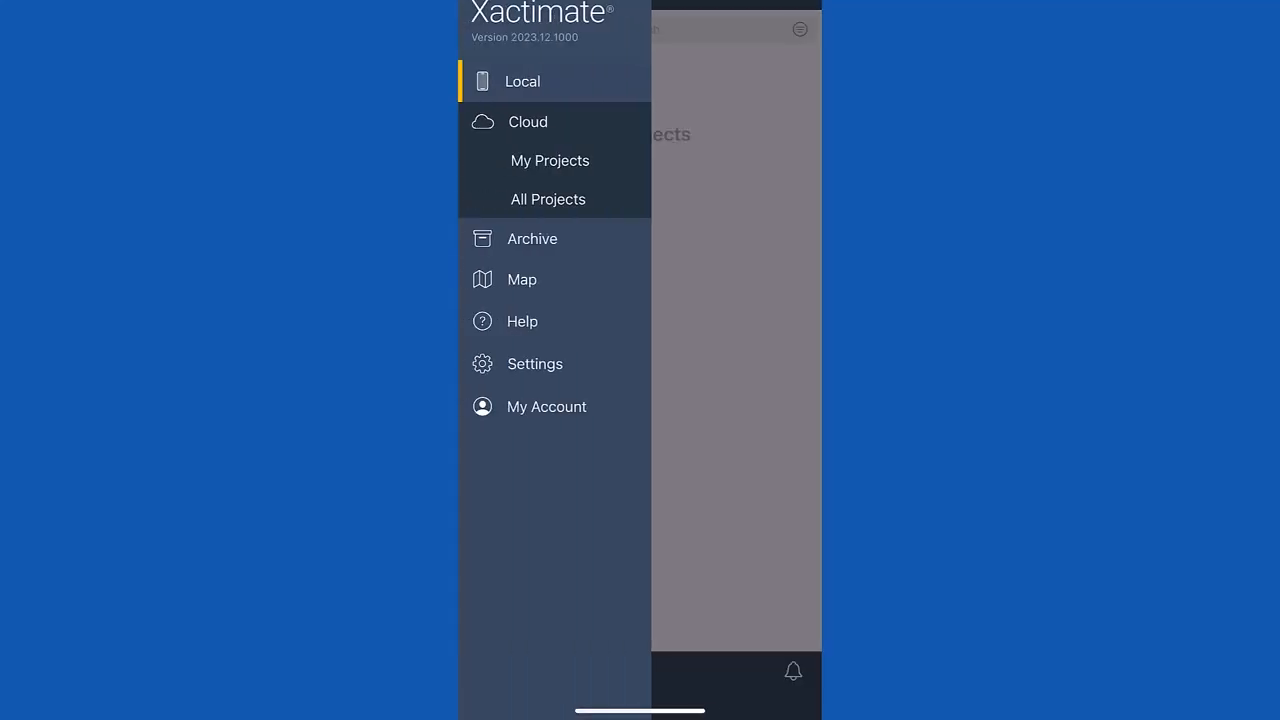
left_click(532, 238)
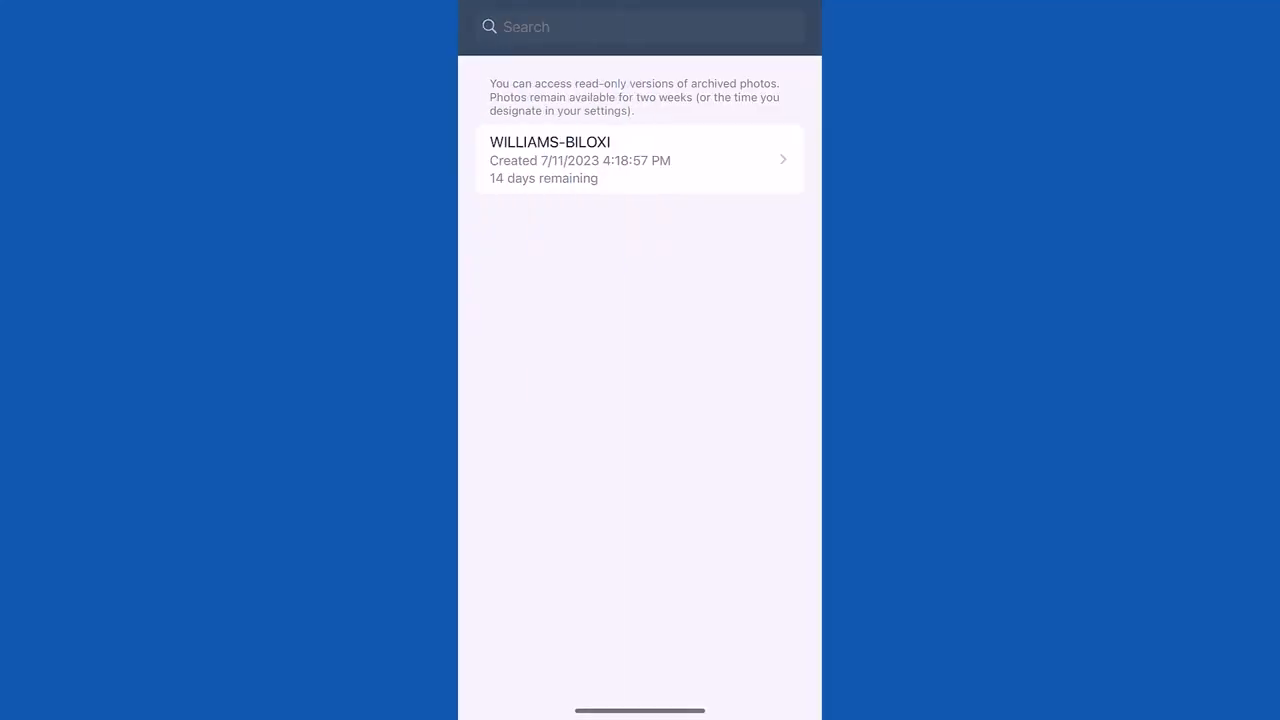
left_click(640, 160)
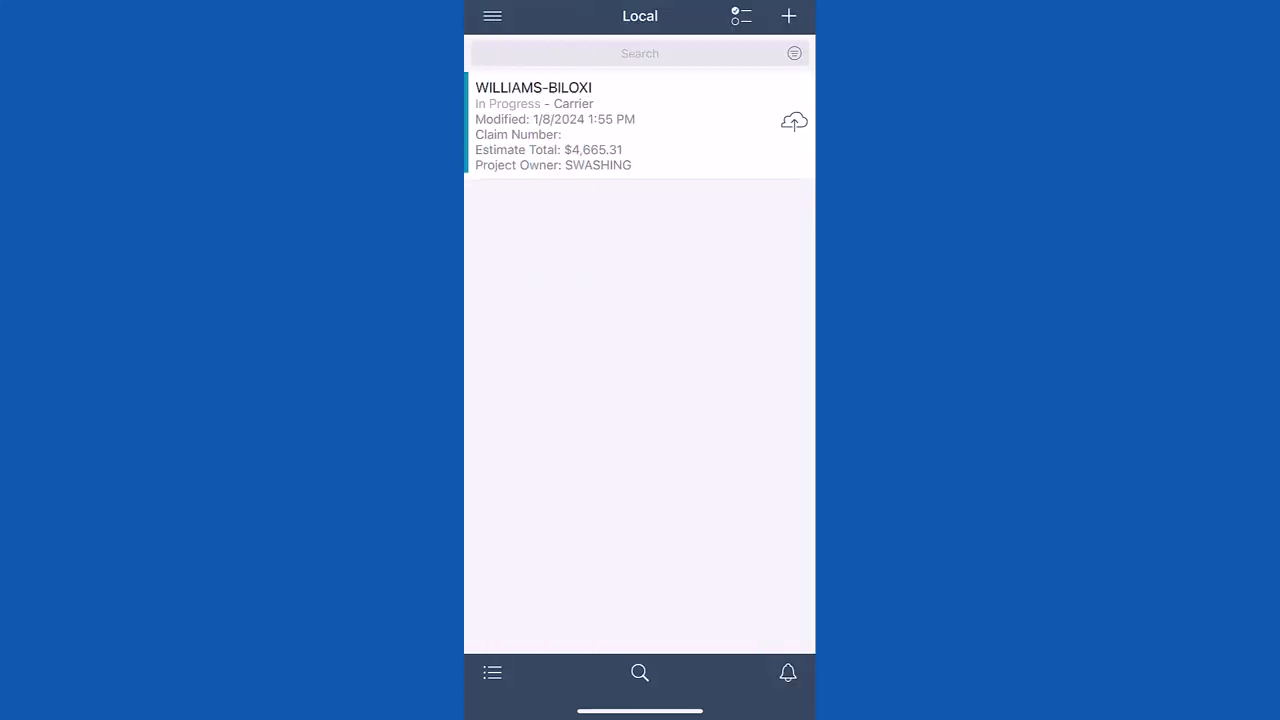
Go to Archive and open WILLIAMS-BILOXI's archived photos.
left_click(491, 16)
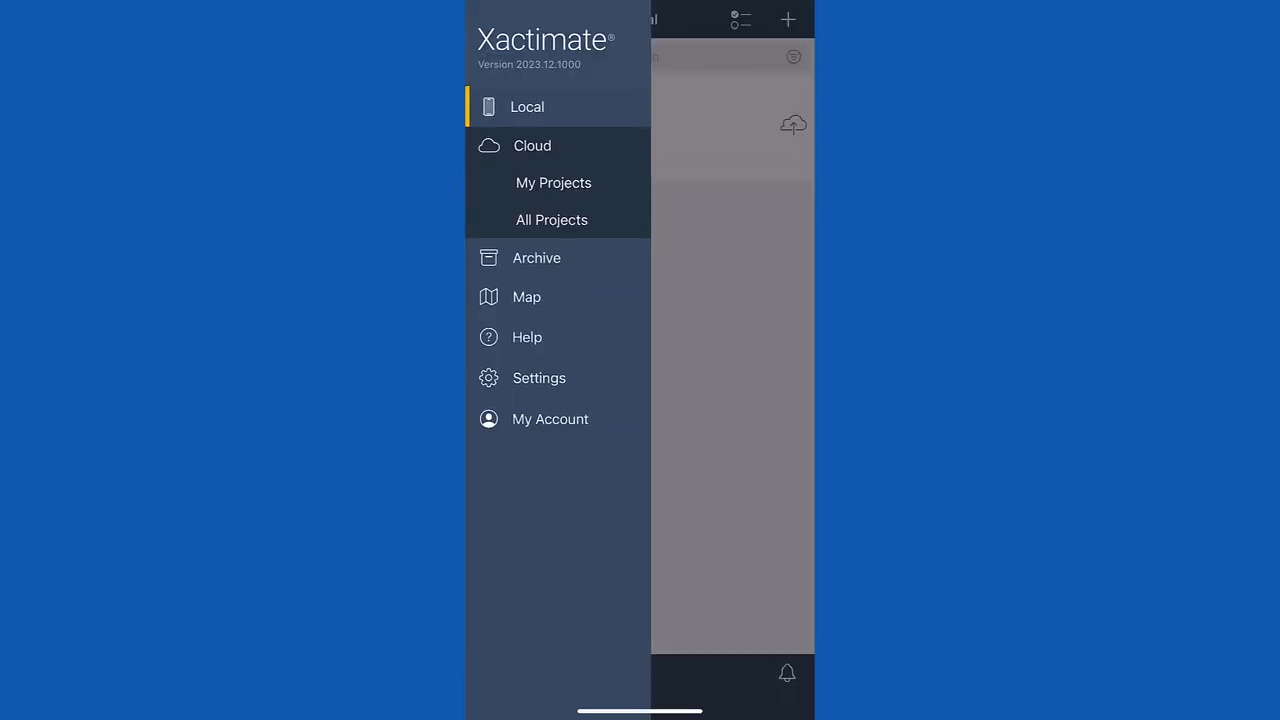
left_click(536, 257)
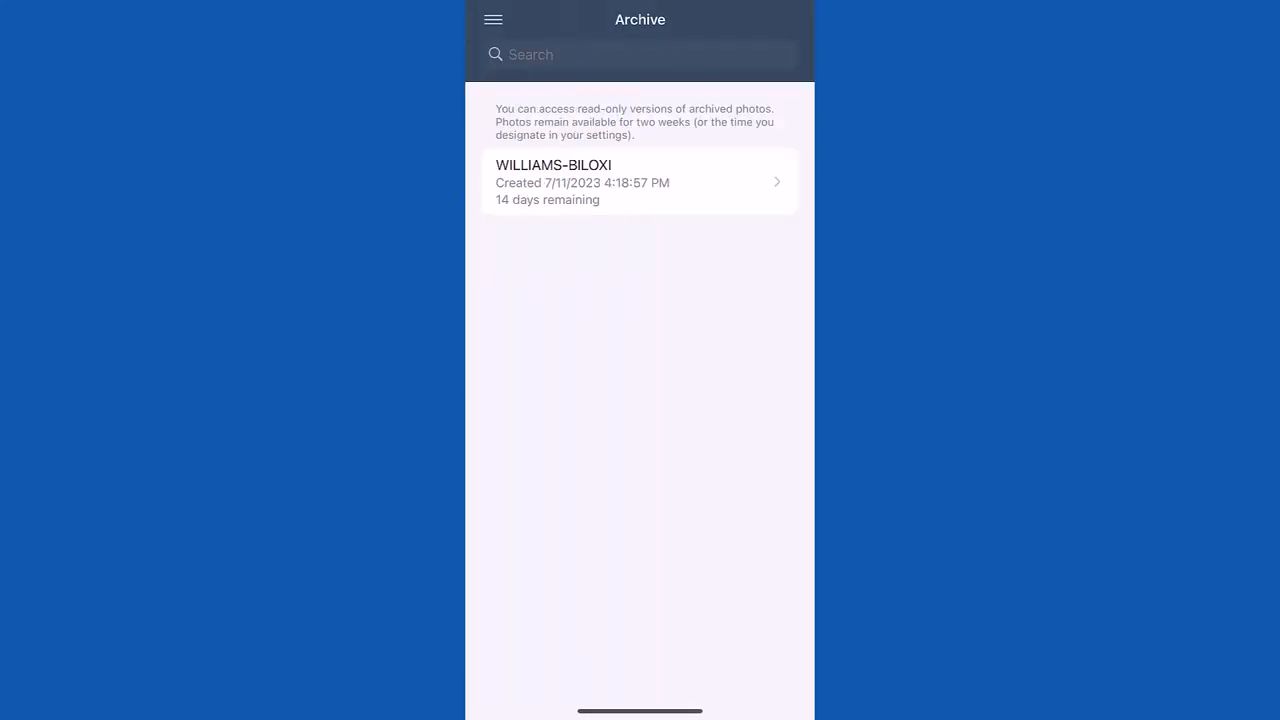
left_click(640, 182)
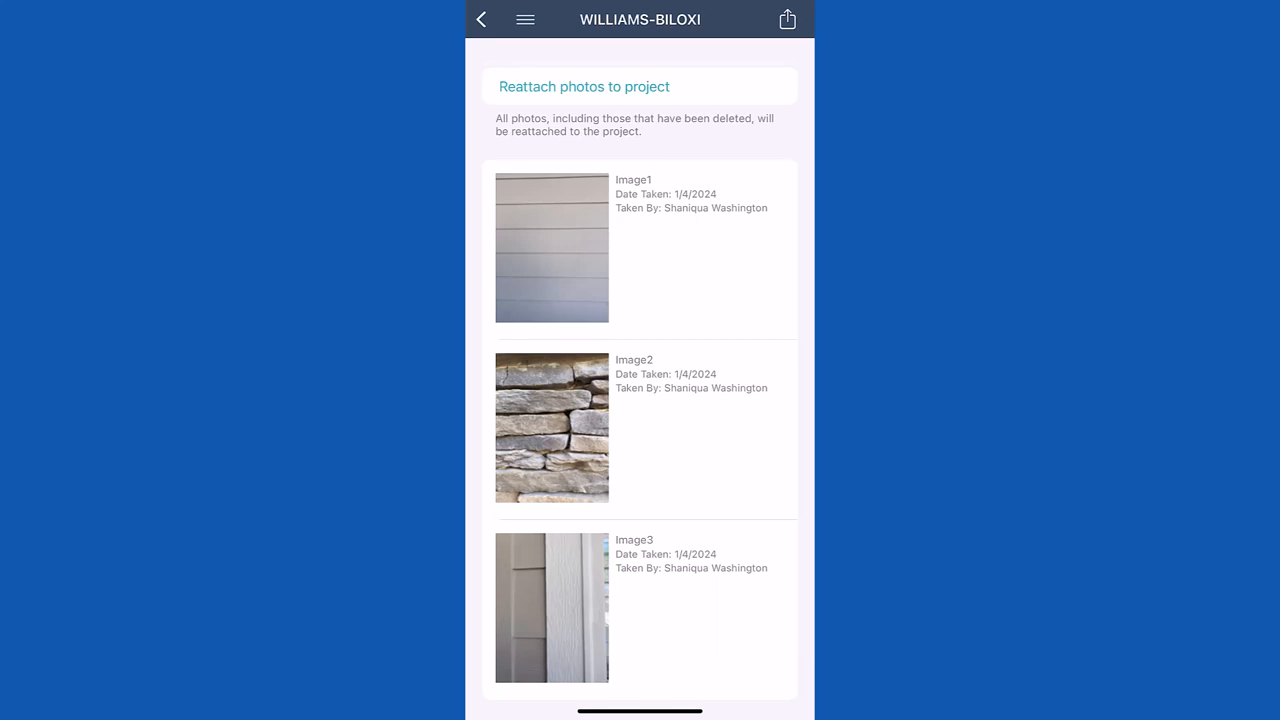
Dismiss the share sheet, reattach the photos to WILLIAMS-BILOXI, and confirm.
left_click(787, 19)
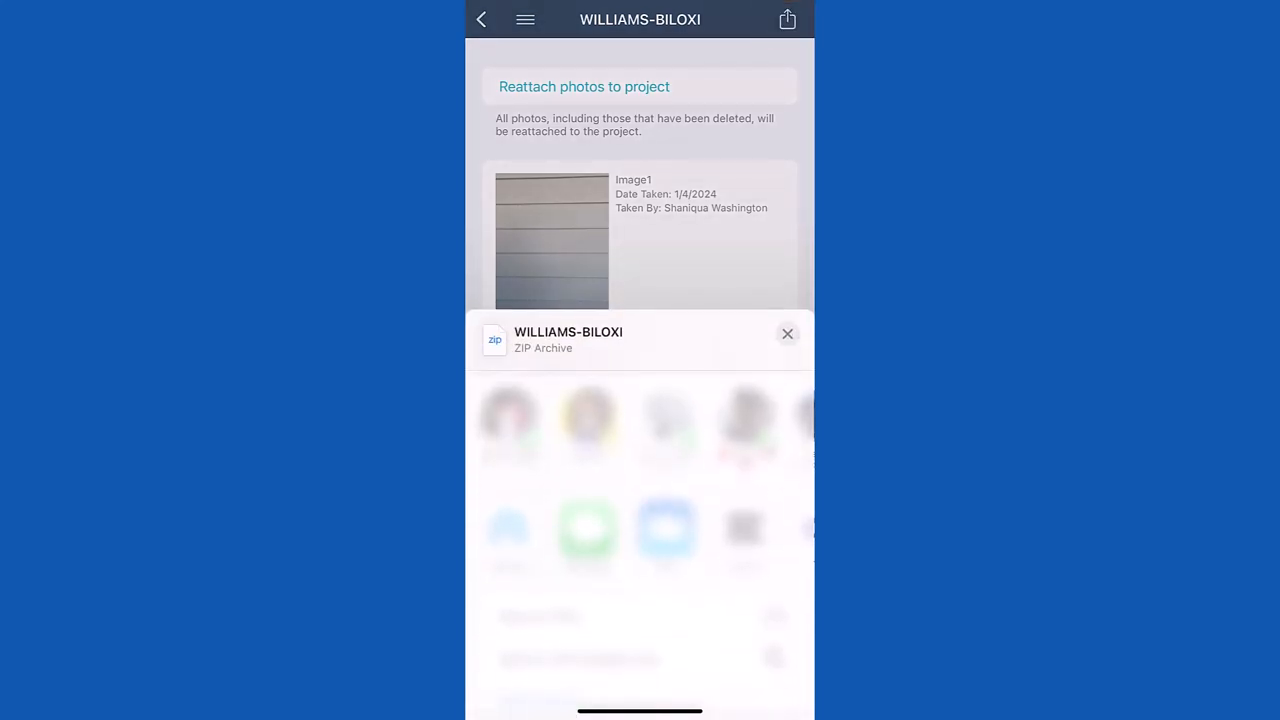
left_click(787, 333)
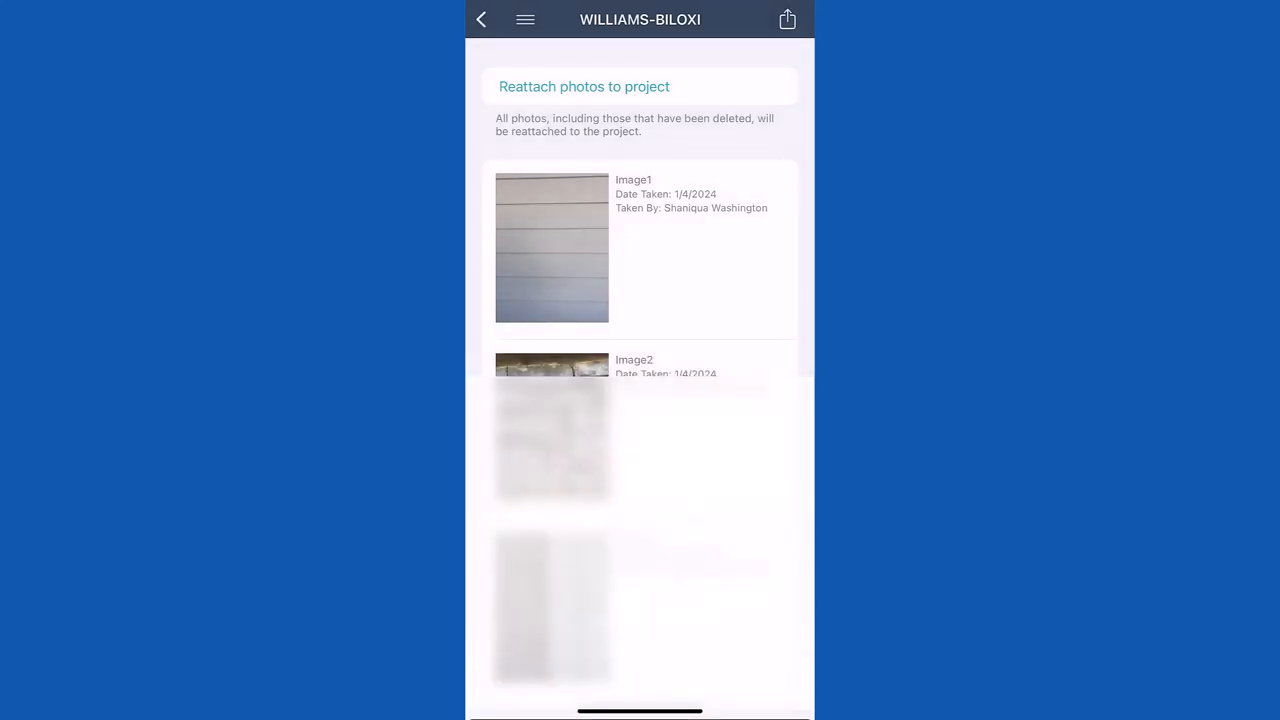
left_click(584, 86)
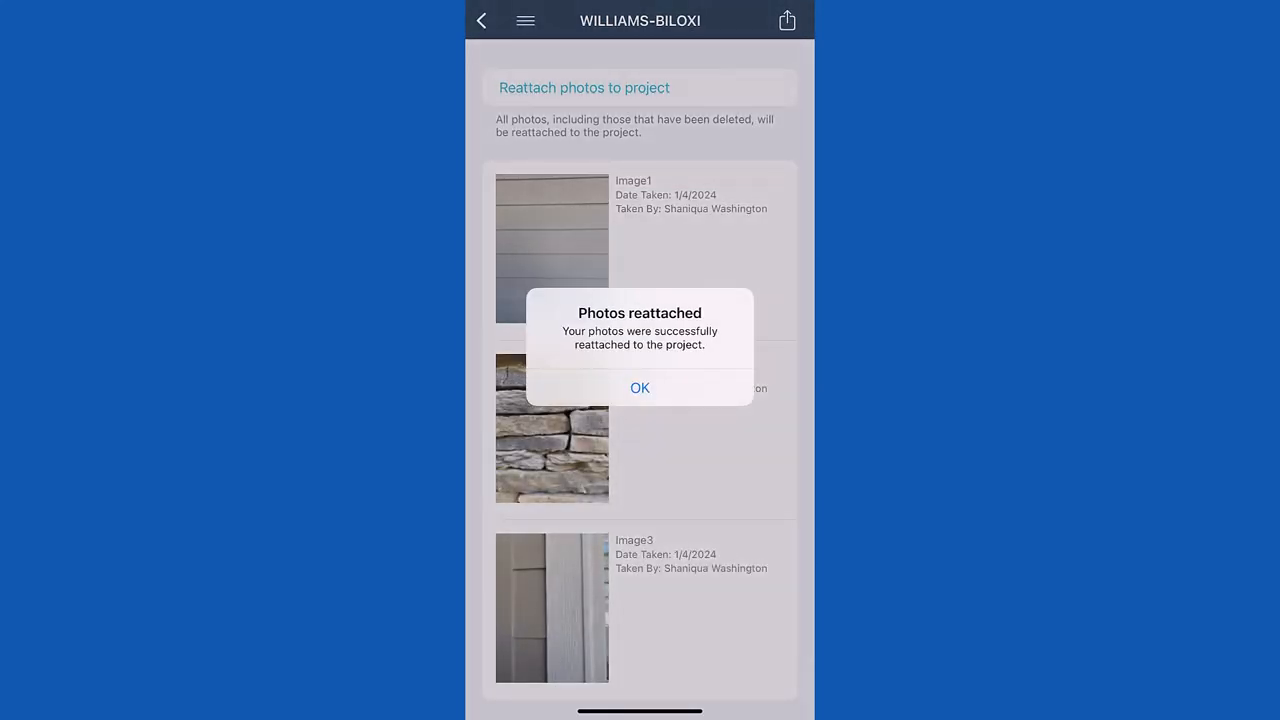
left_click(639, 388)
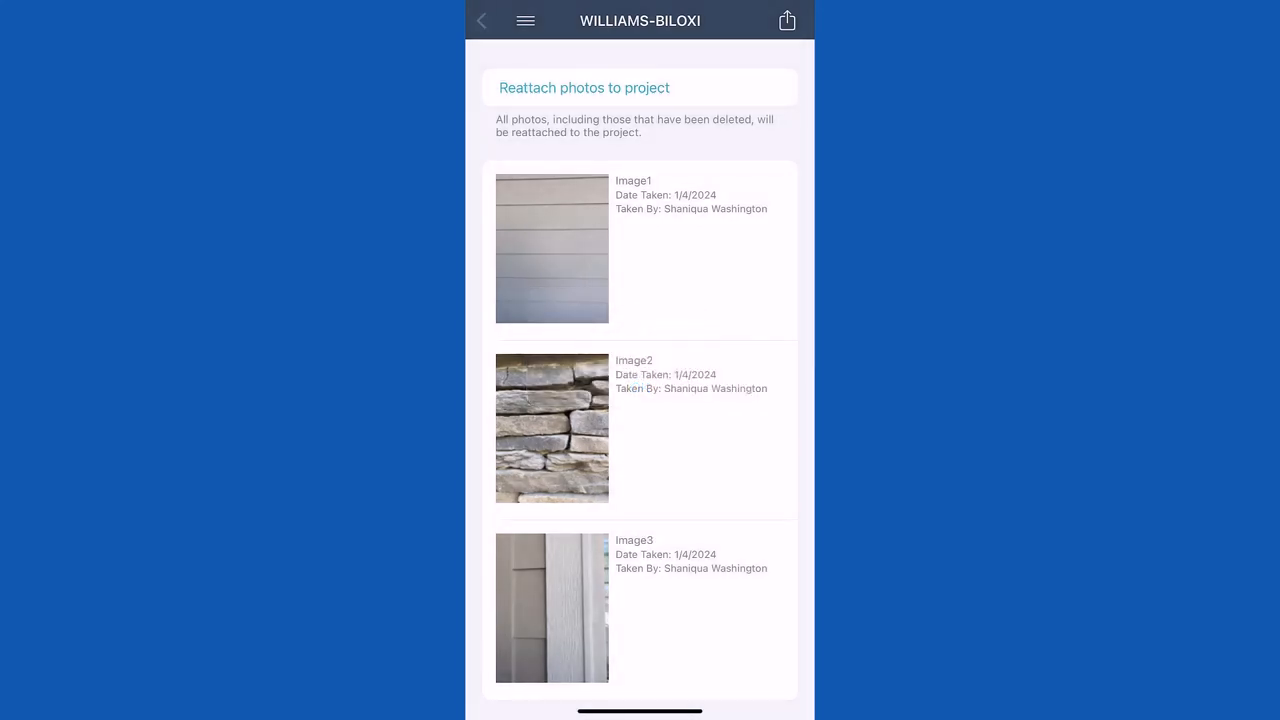